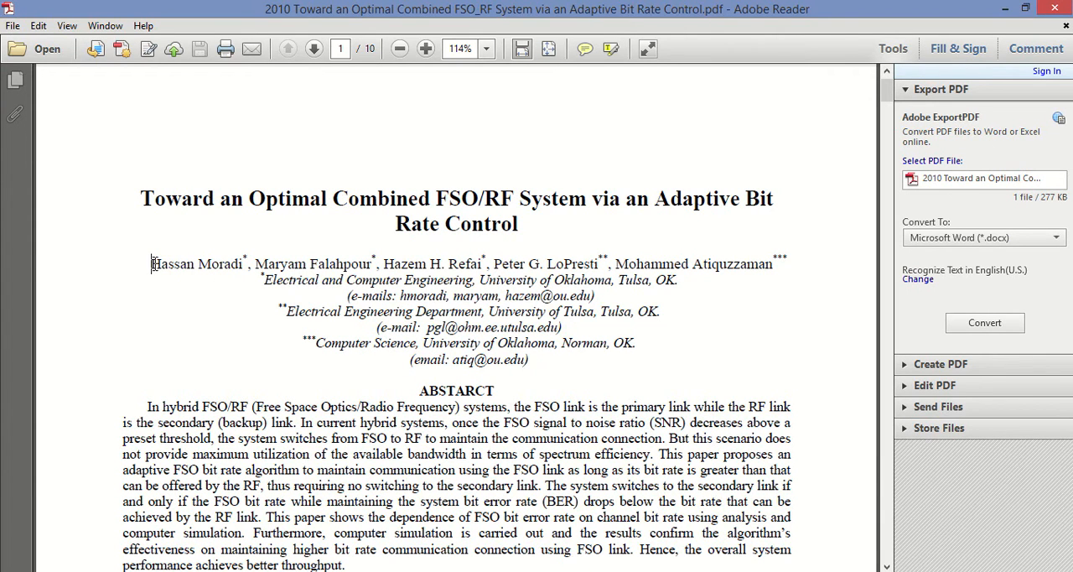
double_click(172, 263)
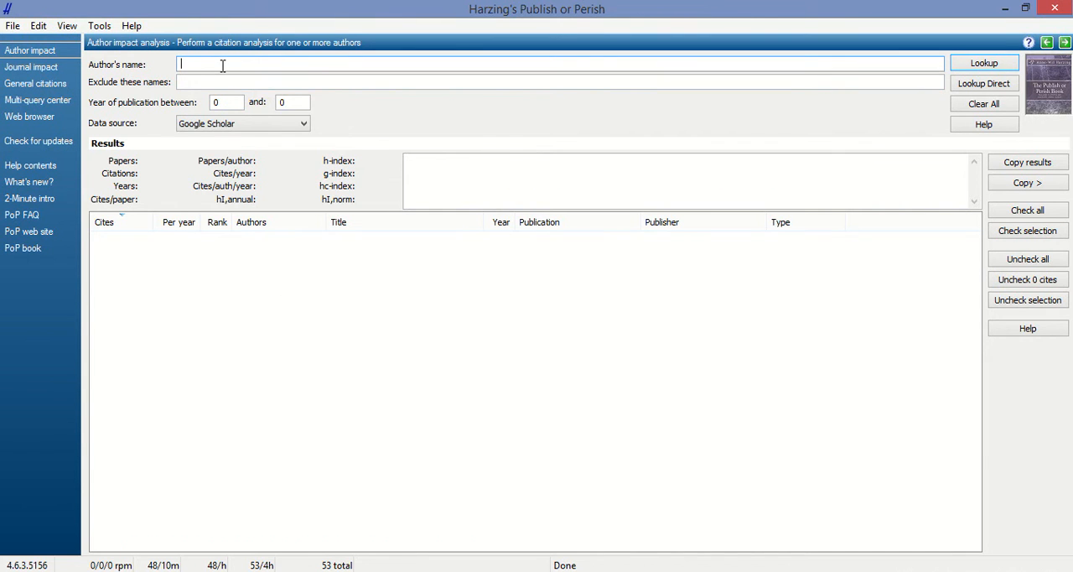
type("Hassan Moradi")
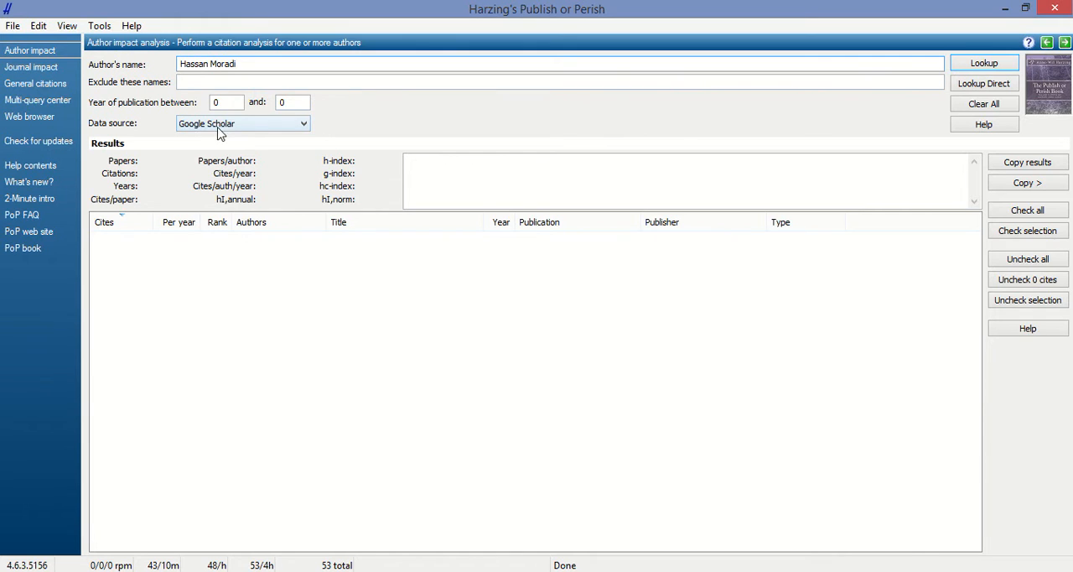
mouse_move(244, 139)
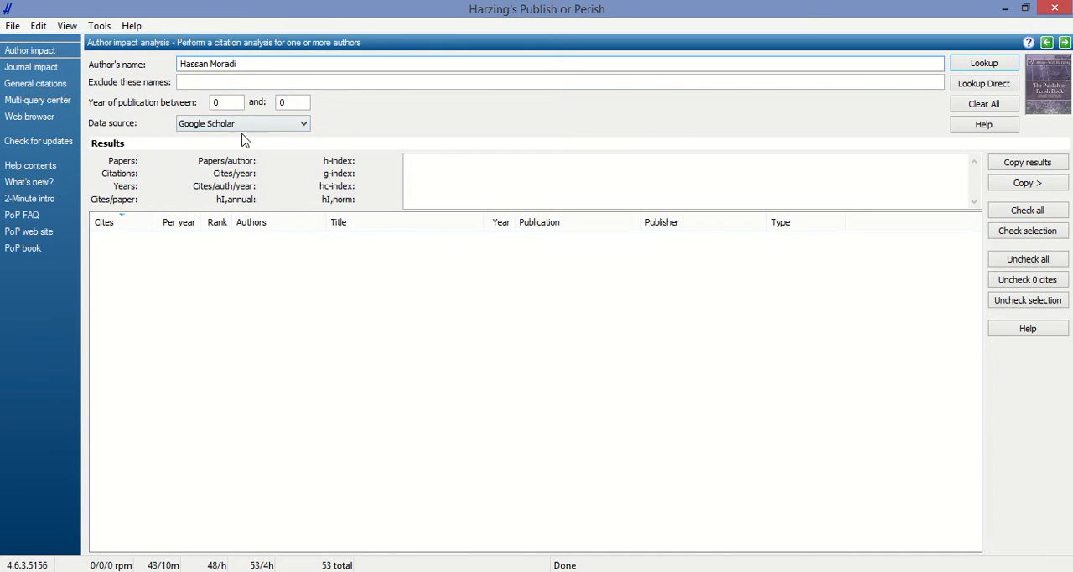
left_click(280, 63)
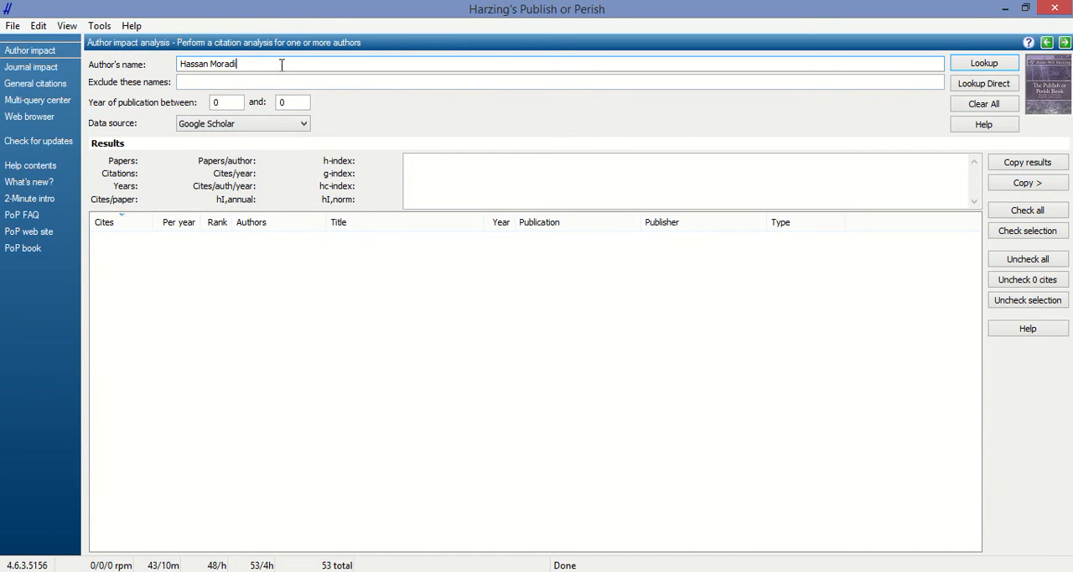
left_click(983, 63)
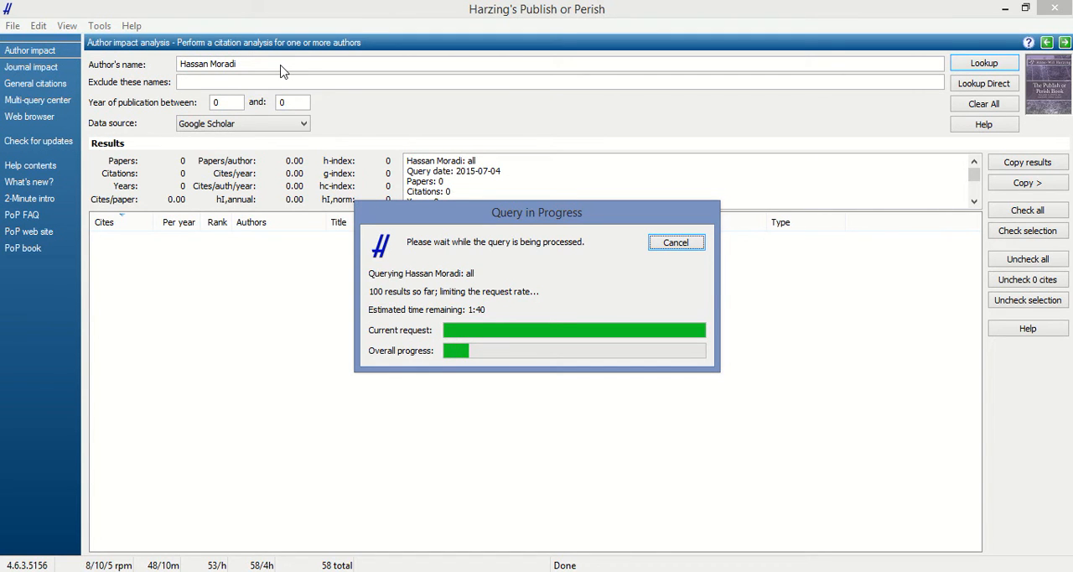
mouse_move(888, 461)
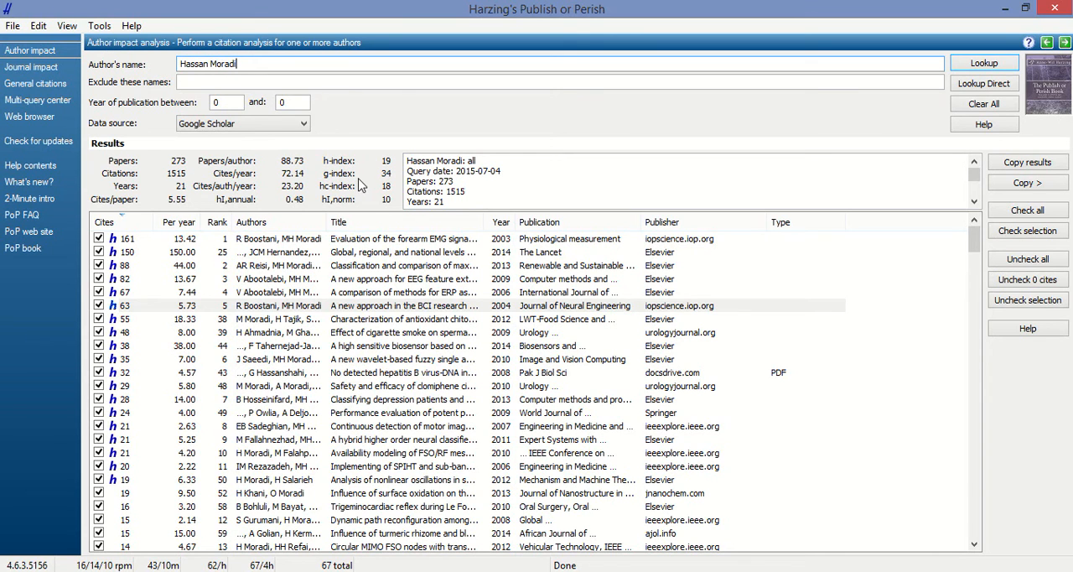
mouse_move(118, 181)
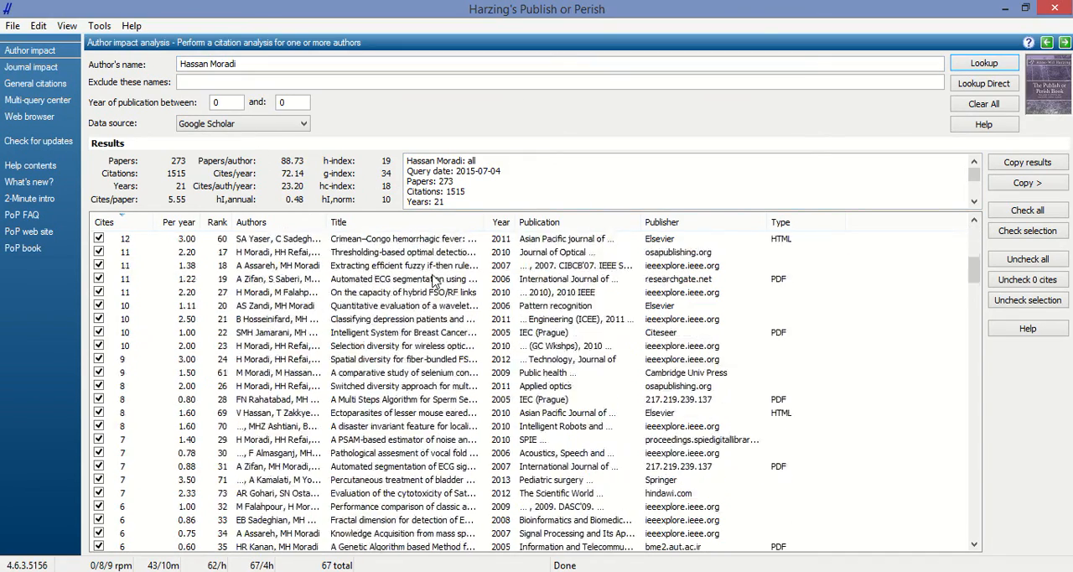
Scroll through Hassan Moradi's 273 Google Scholar papers down to the zero-citation entries
scroll("down", 3)
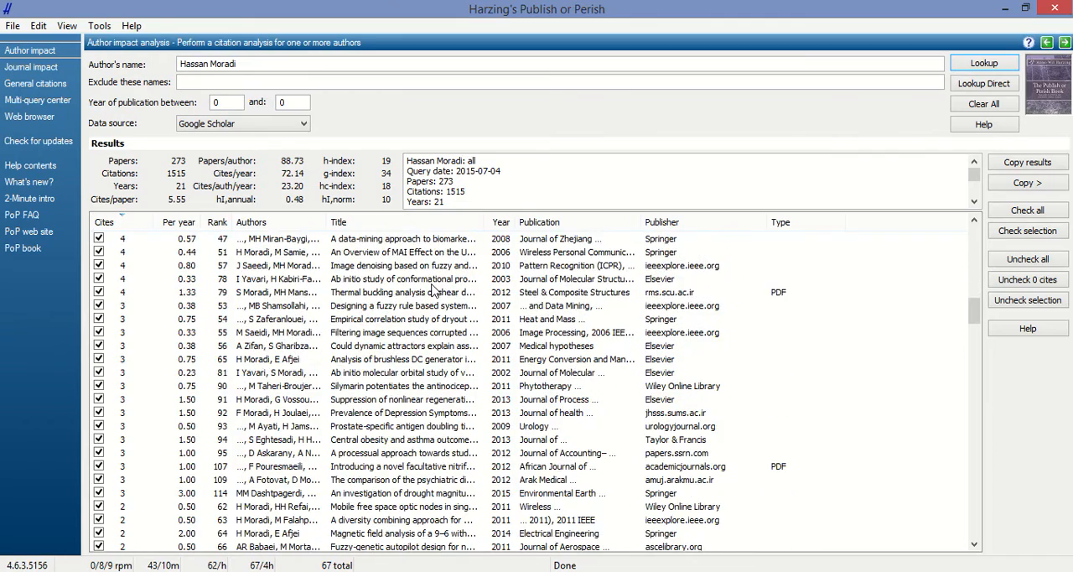
scroll("down", 3)
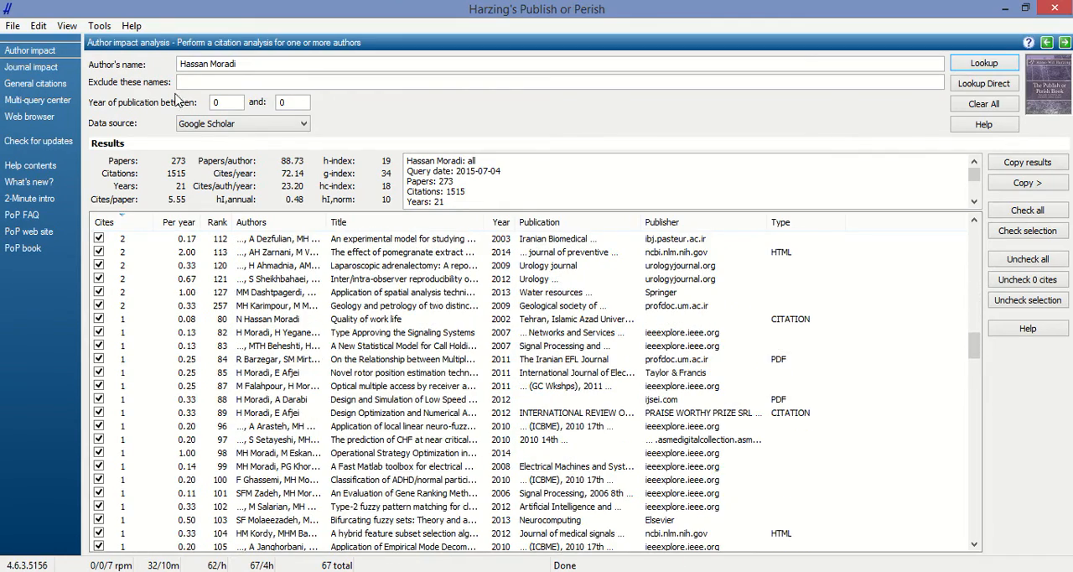
scroll("down", 3)
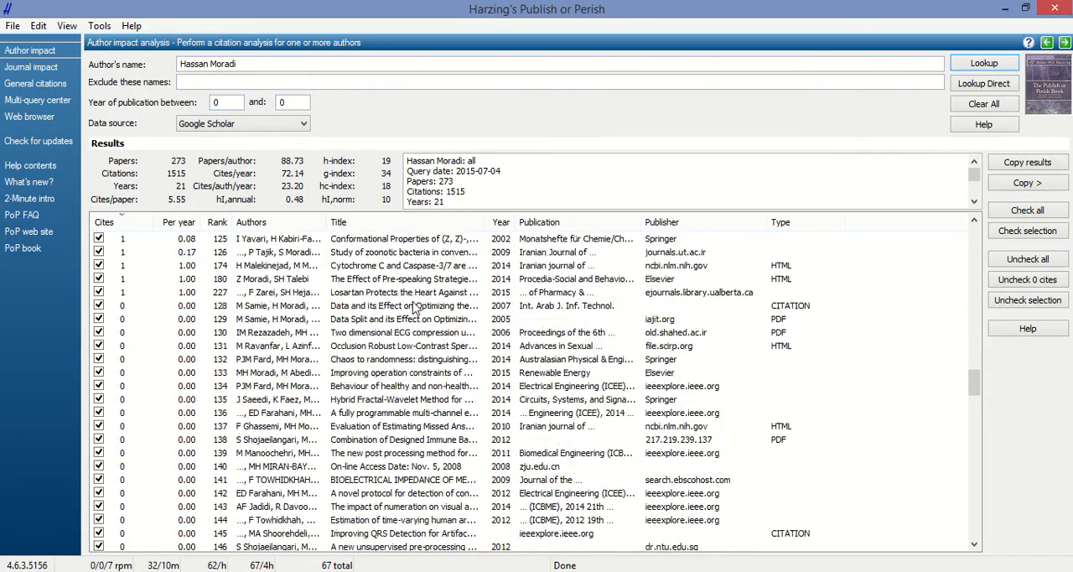
scroll("down", 3)
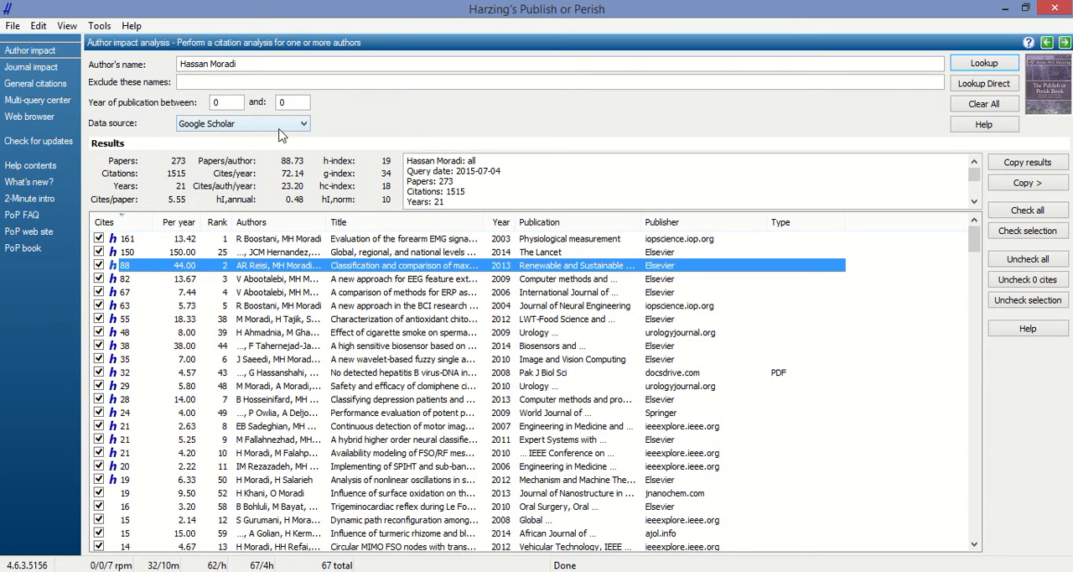
Switch the data source to Microsoft Academic Search and rerun the Hassan Moradi lookup
left_click(315, 123)
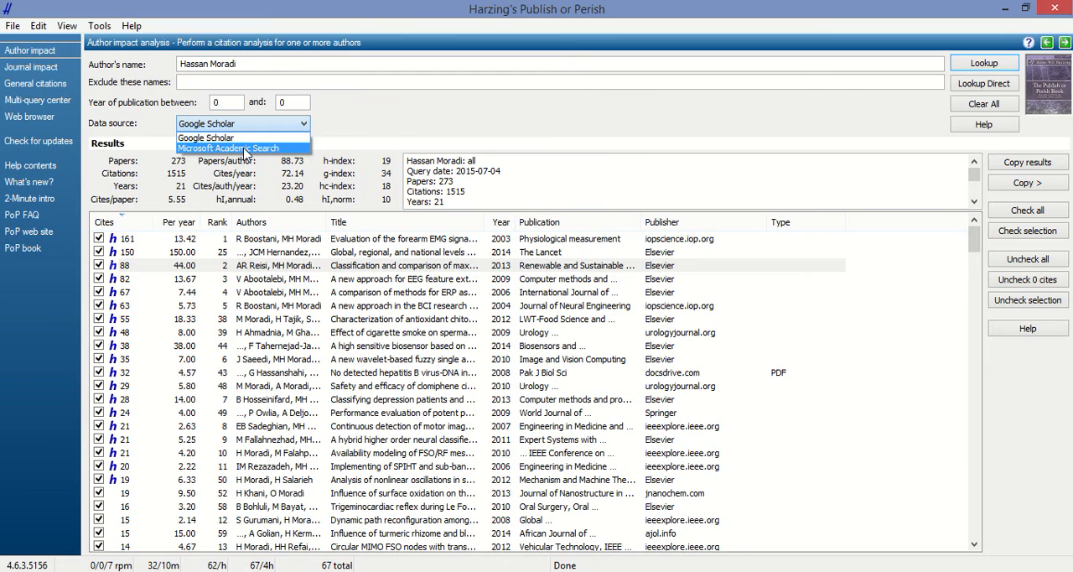
left_click(227, 148)
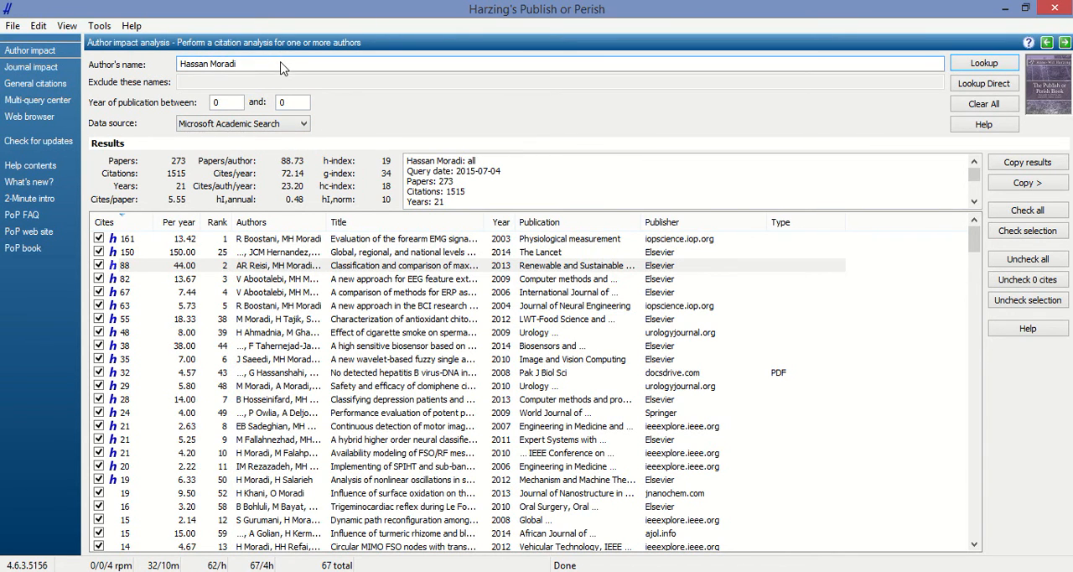
left_click(984, 63)
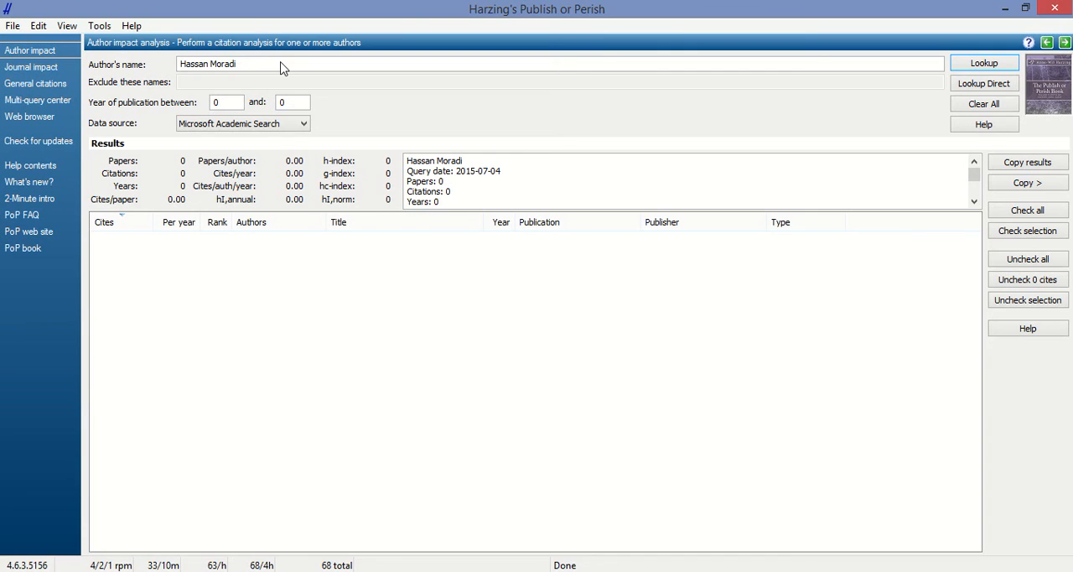
Run the Microsoft Academic Search lookup for Hassan Moradi again
left_click(983, 63)
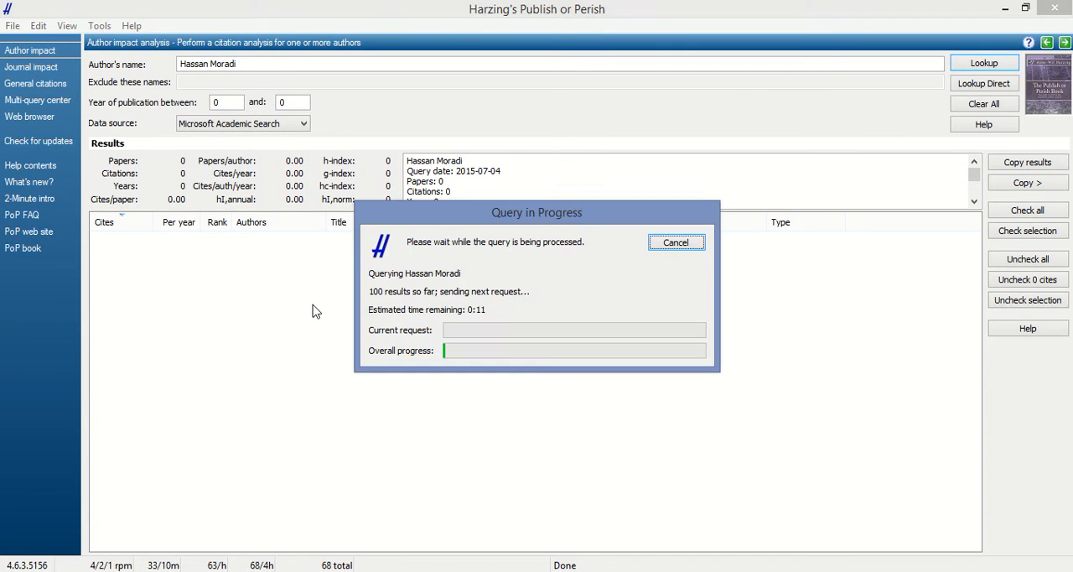
mouse_move(294, 371)
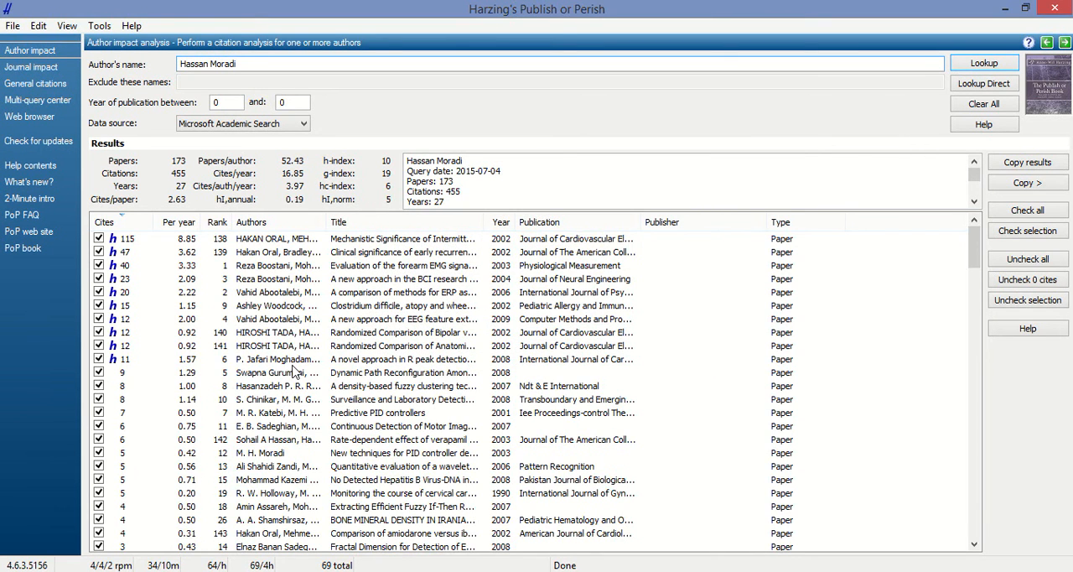
mouse_move(373, 330)
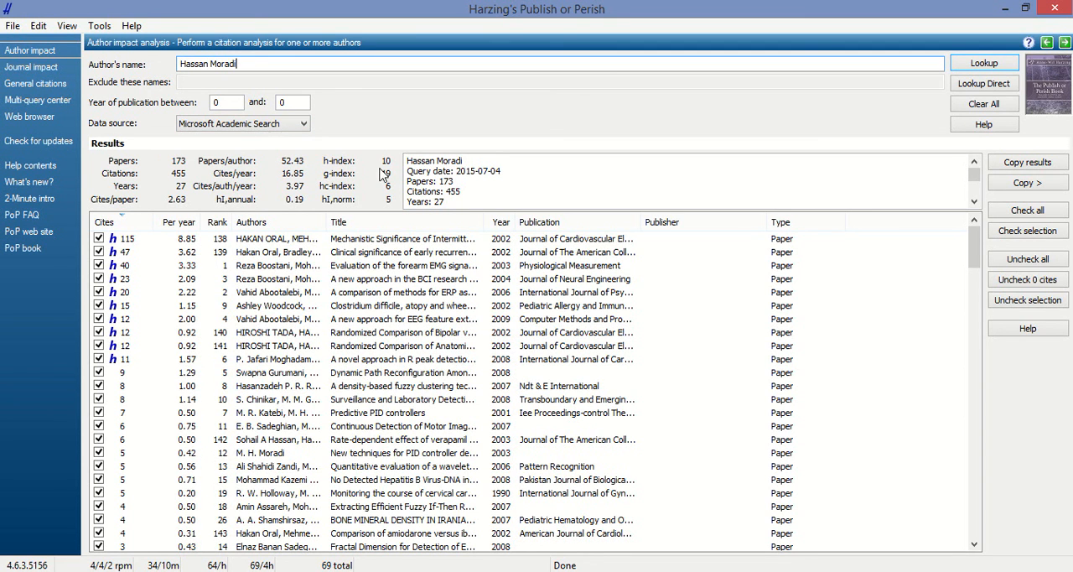
mouse_move(384, 183)
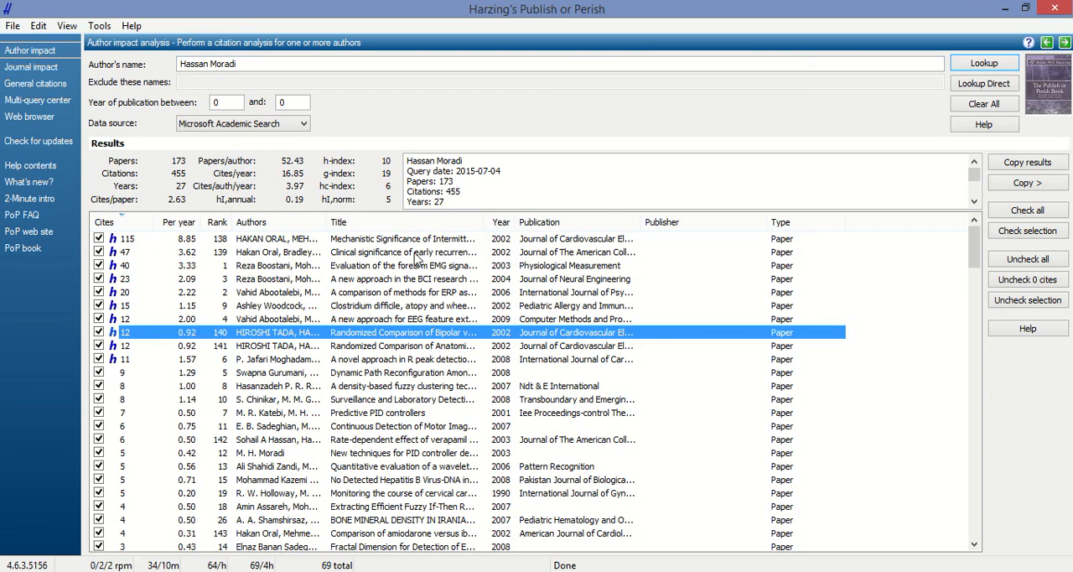
Scroll through the 173 Microsoft Academic Search papers for Hassan Moradi
scroll("down", 3)
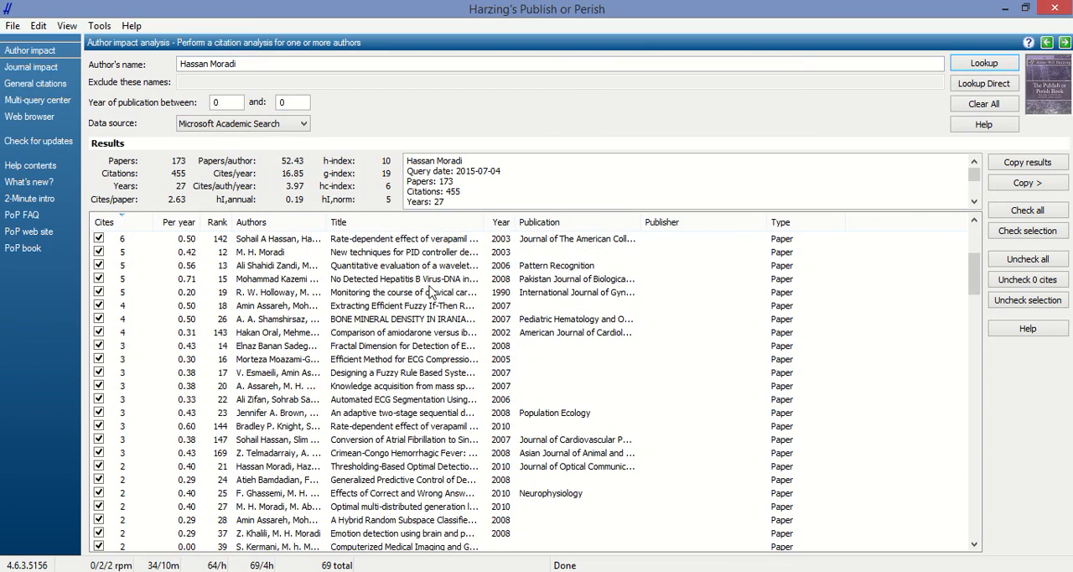